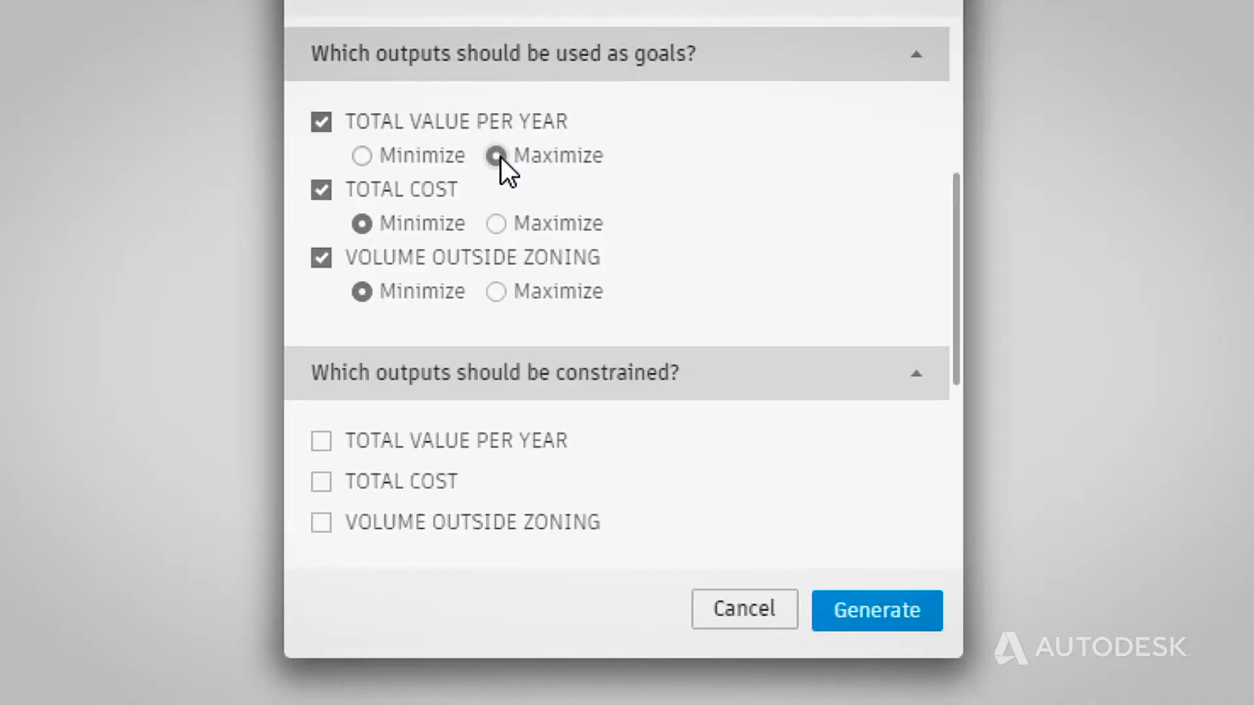
- Set TOTAL VALUE PER YEAR to Maximize and TOTAL COST and VOLUME OUTSIDE ZONING to Minimize
click(875, 610)
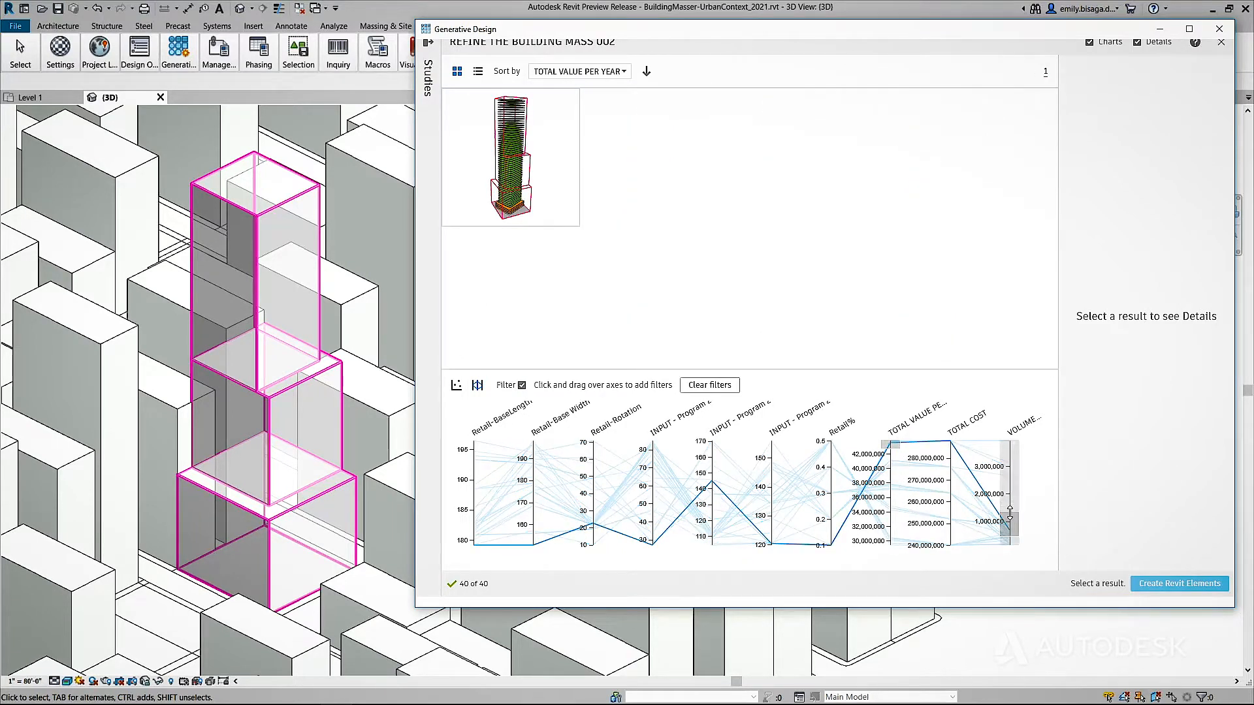
- Filter results on the VOLUME axis and open the remaining tall tower's Details panel
click(511, 155)
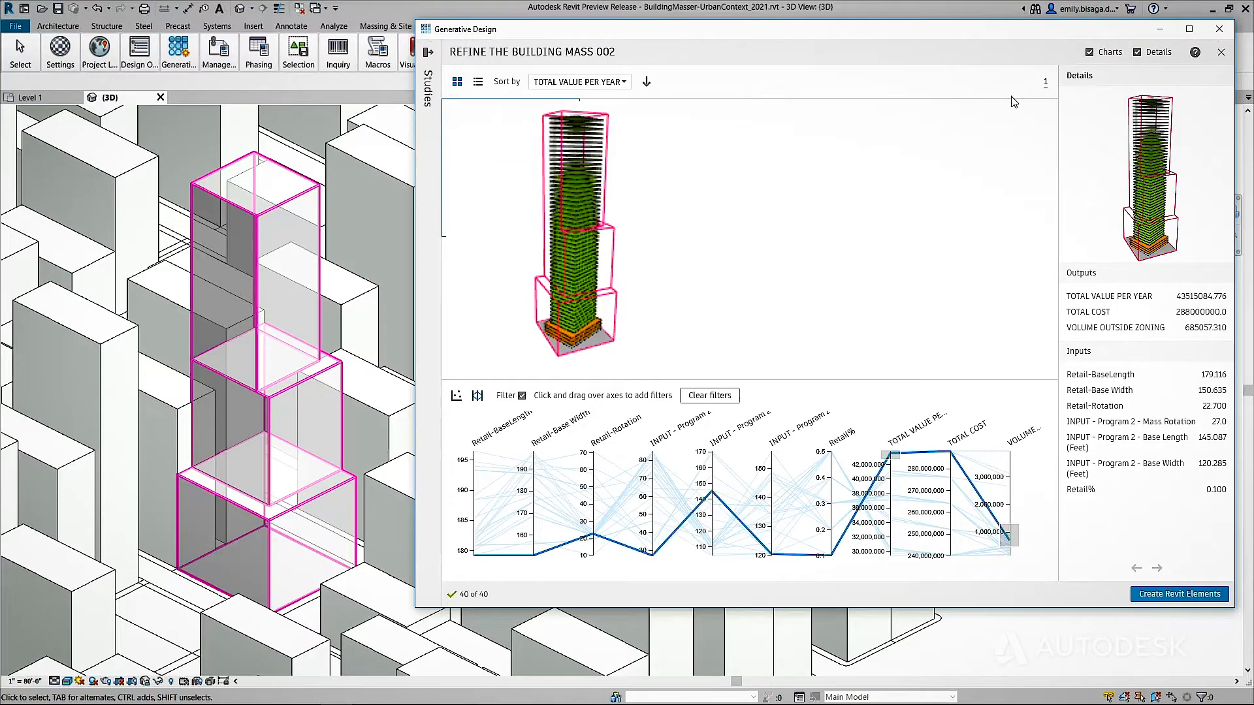